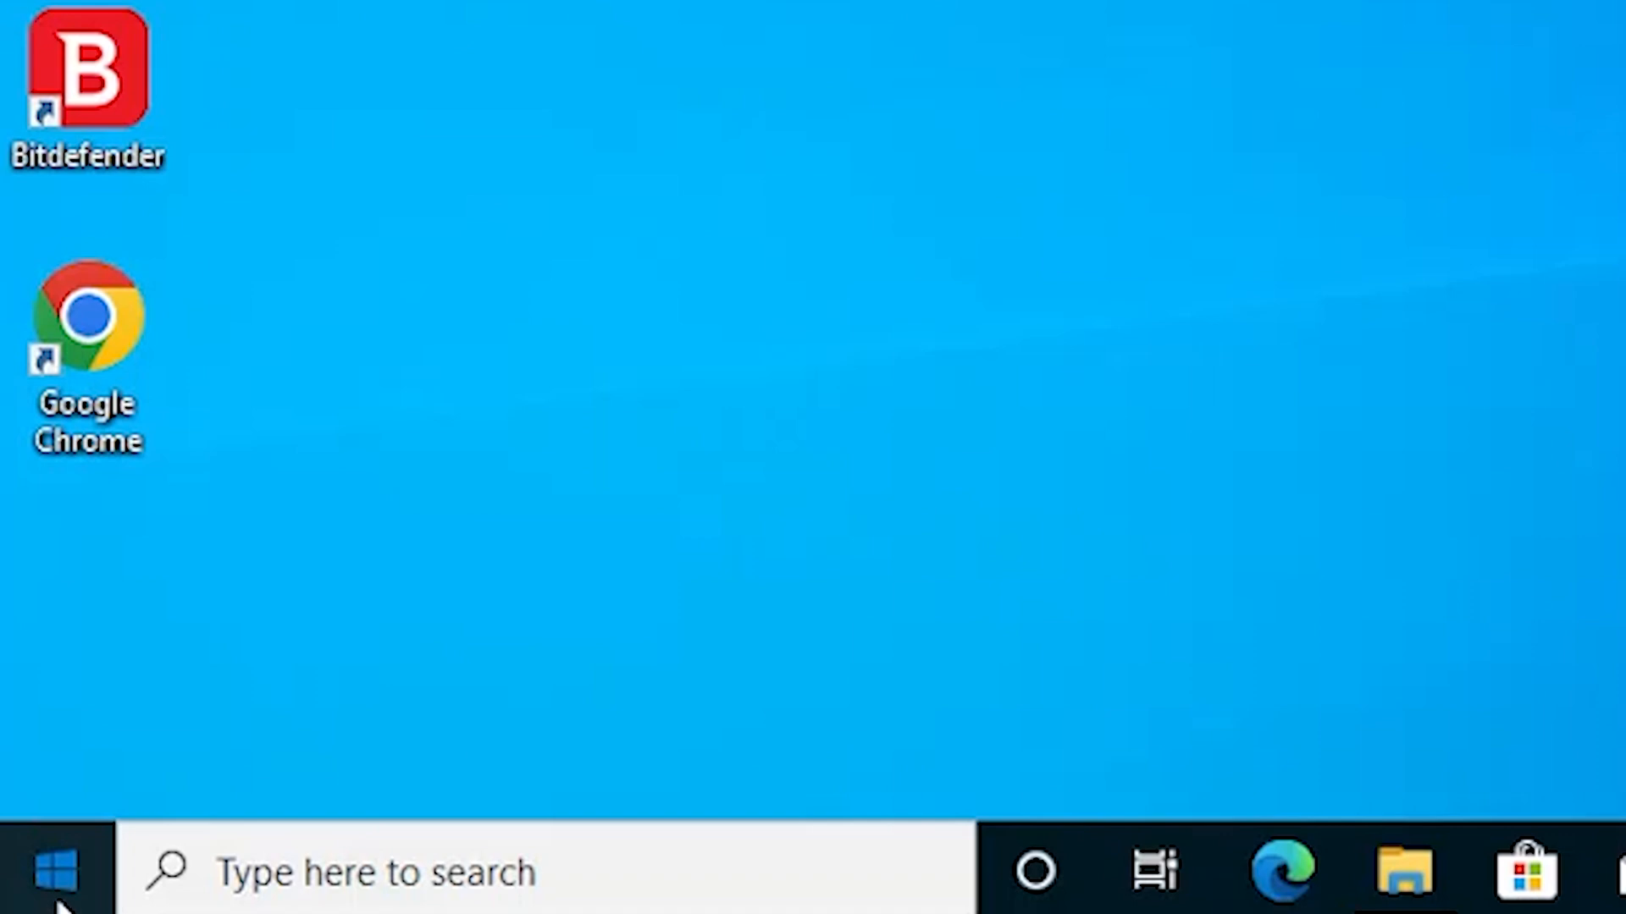
mouse_move(327, 674)
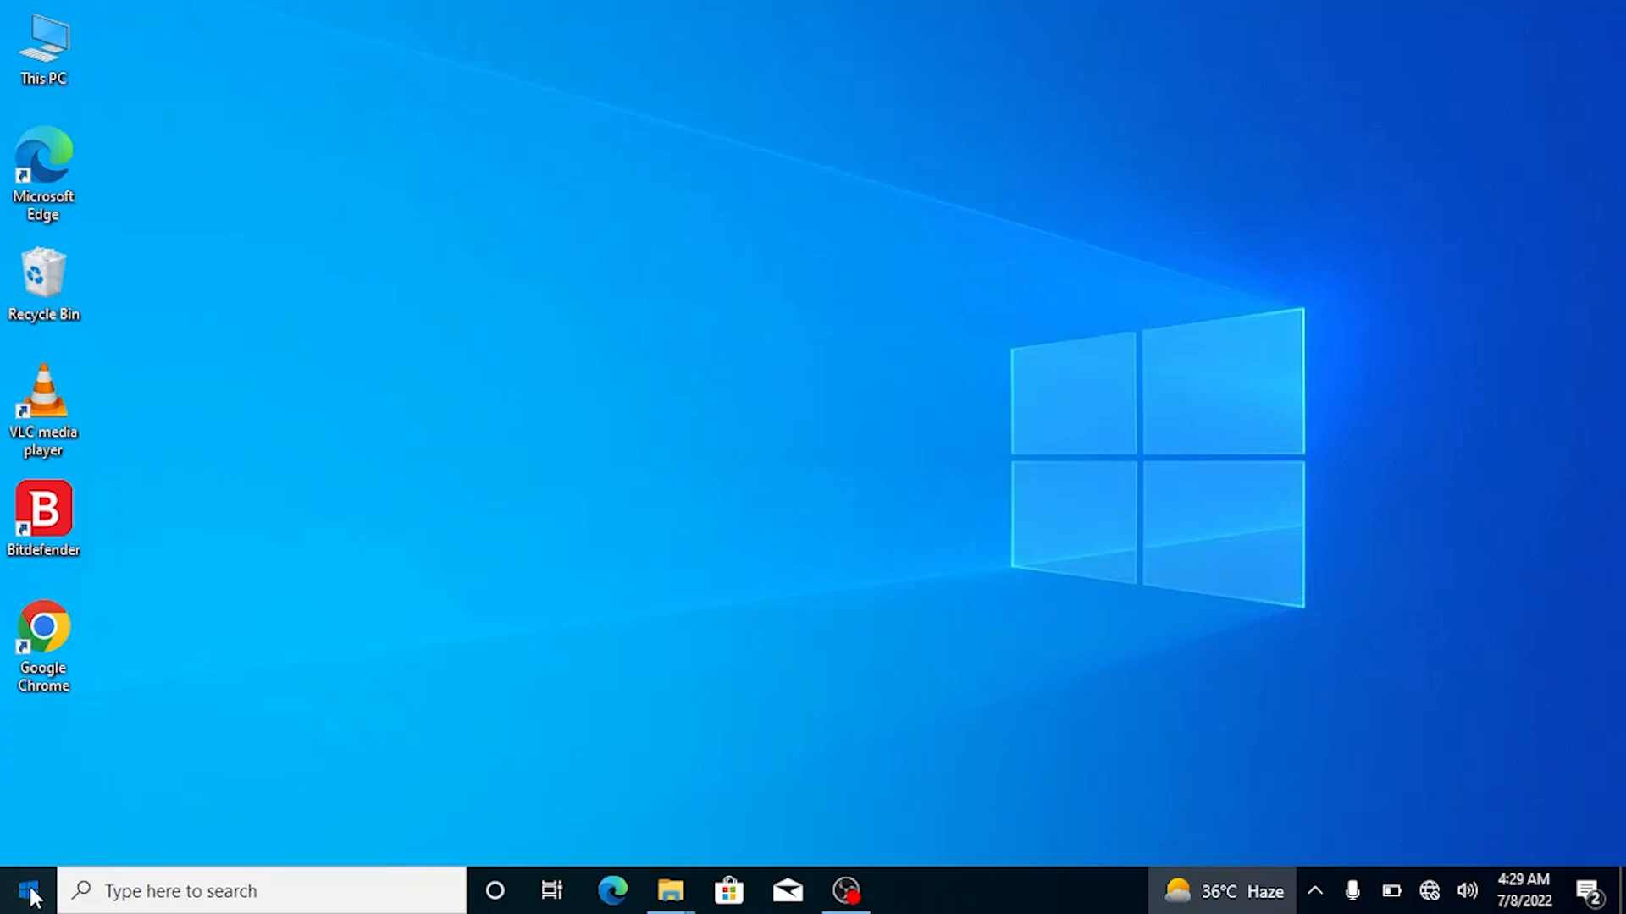
Show the Win+X quick system menu with its shutdown choices, then dismiss it
right_click(15, 891)
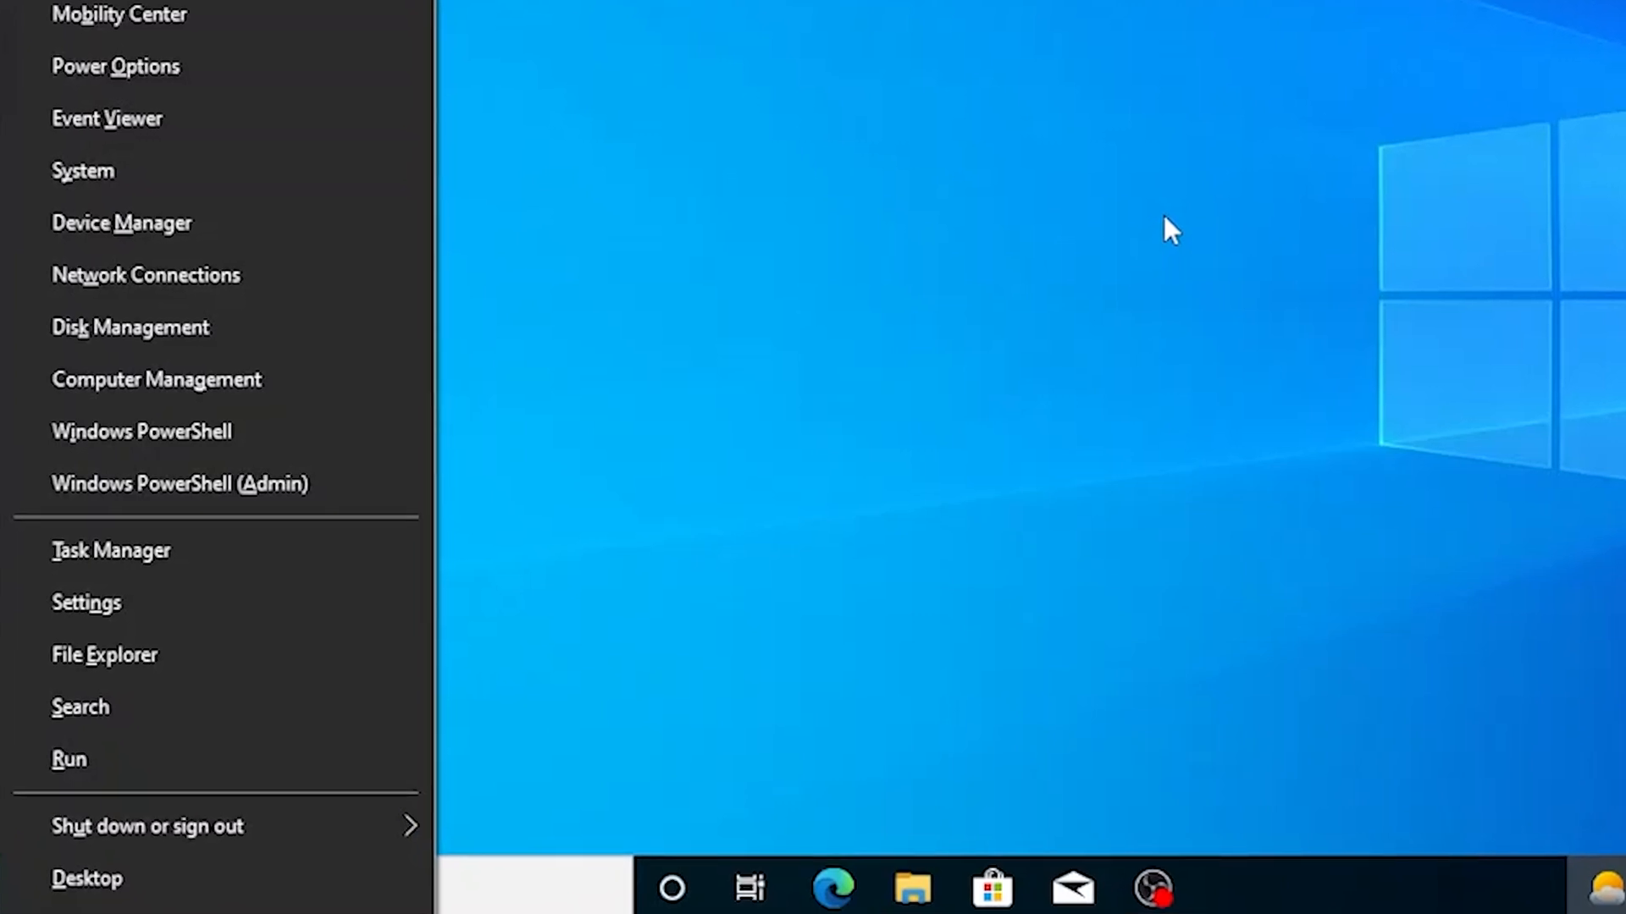
mouse_move(289, 840)
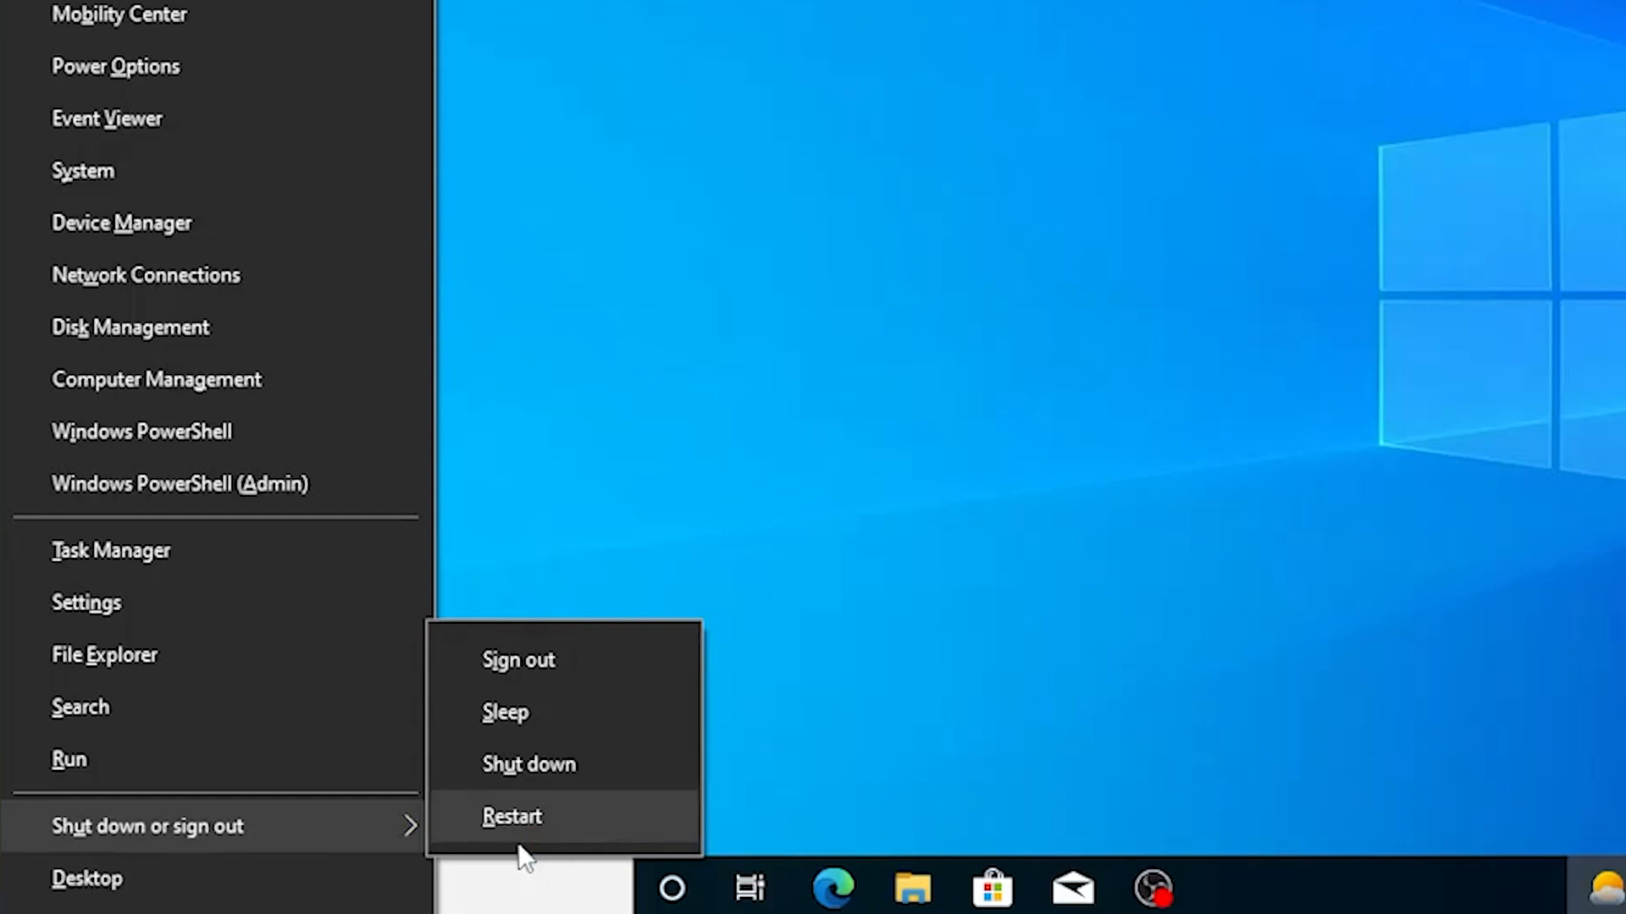
mouse_move(825, 752)
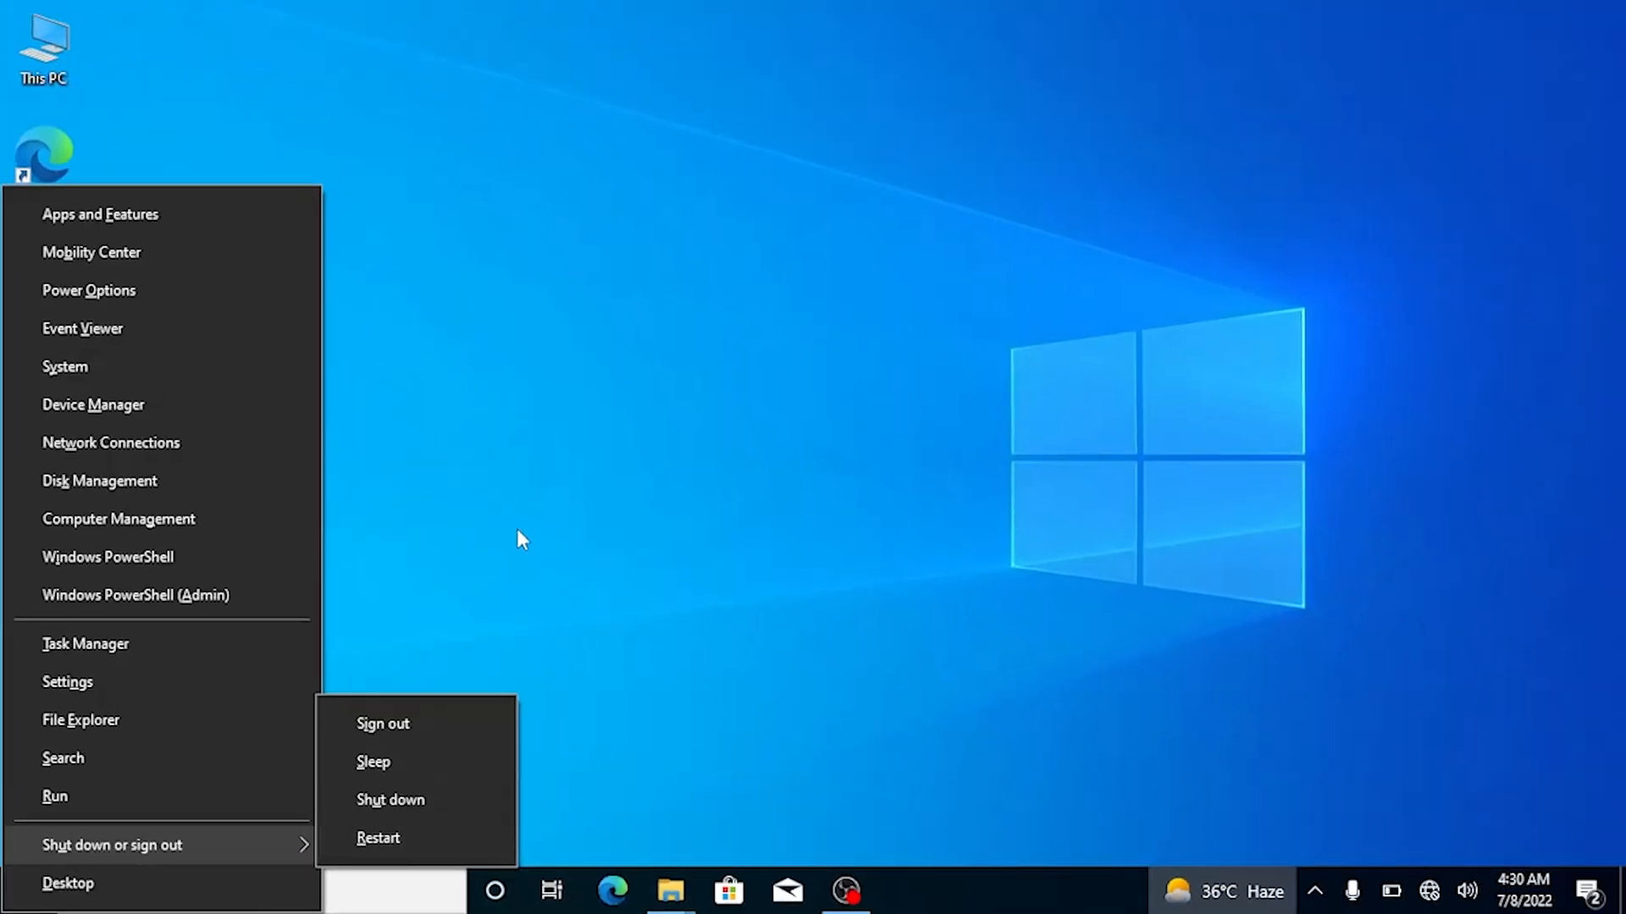
click(518, 539)
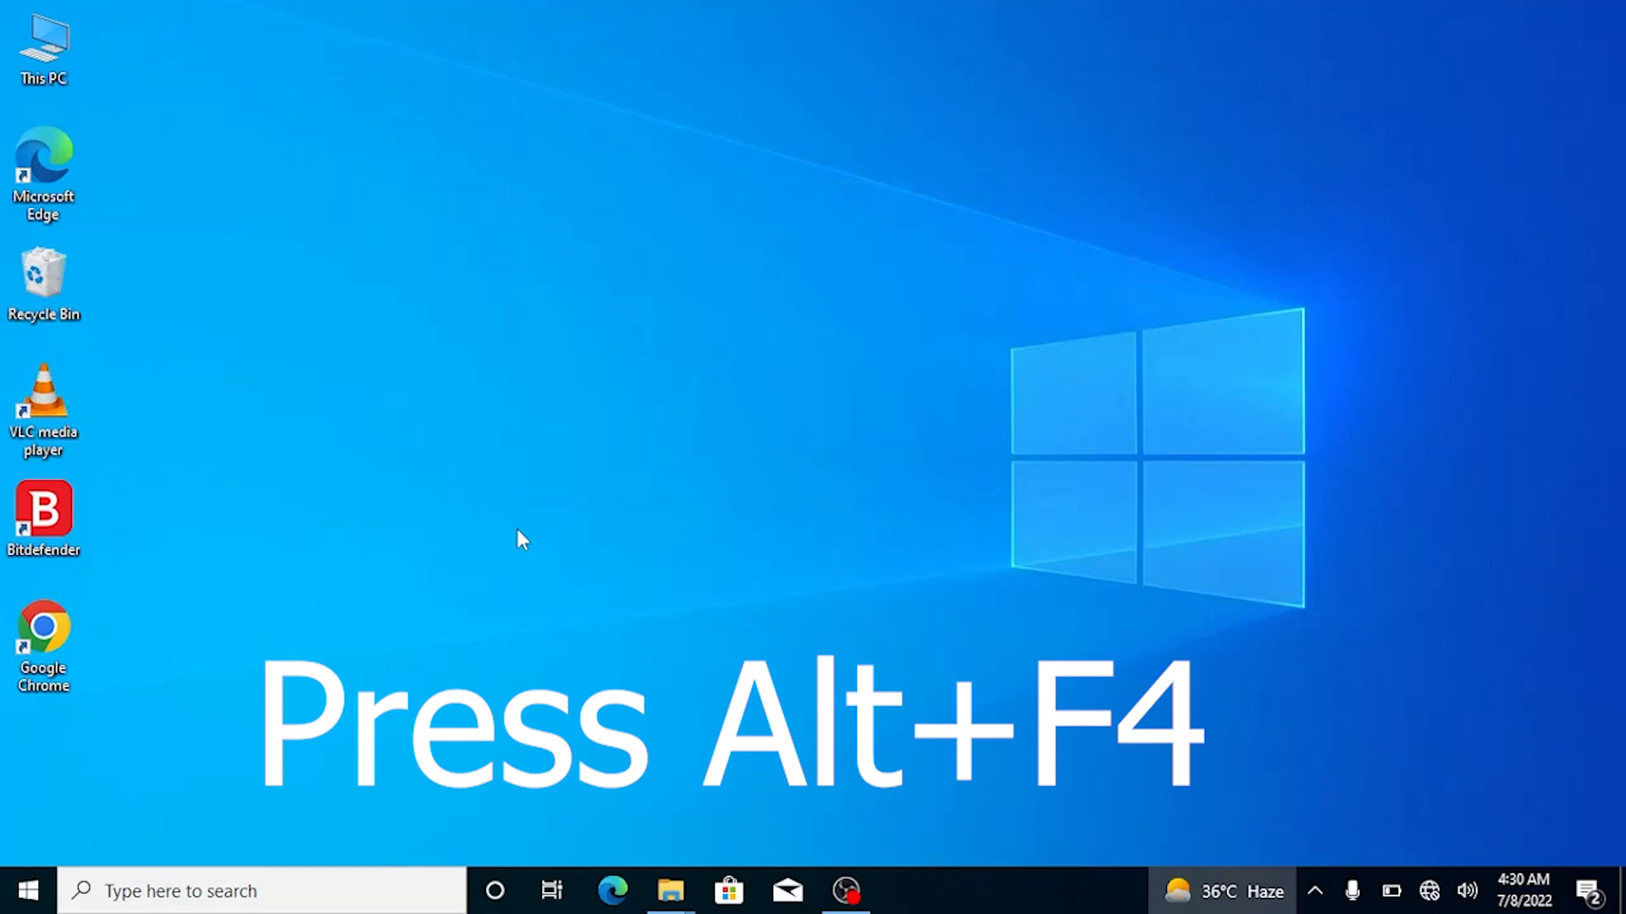
Bring up the Shut Down Windows dialog via Alt+F4 and confirm Shut down as the action
key(alt+f4)
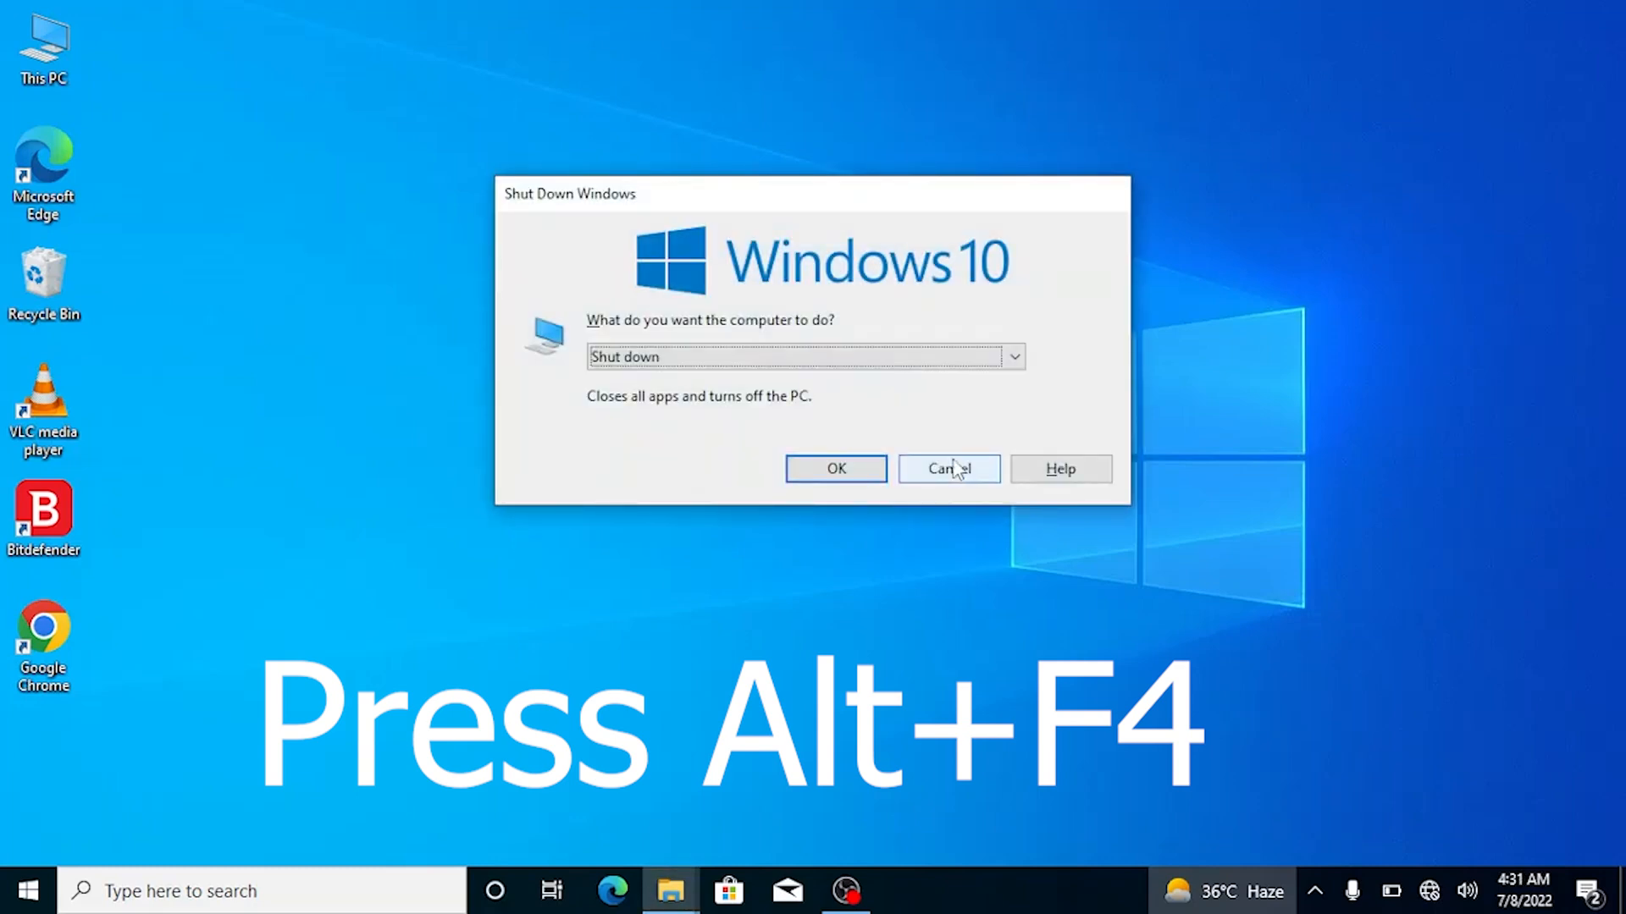
click(1013, 357)
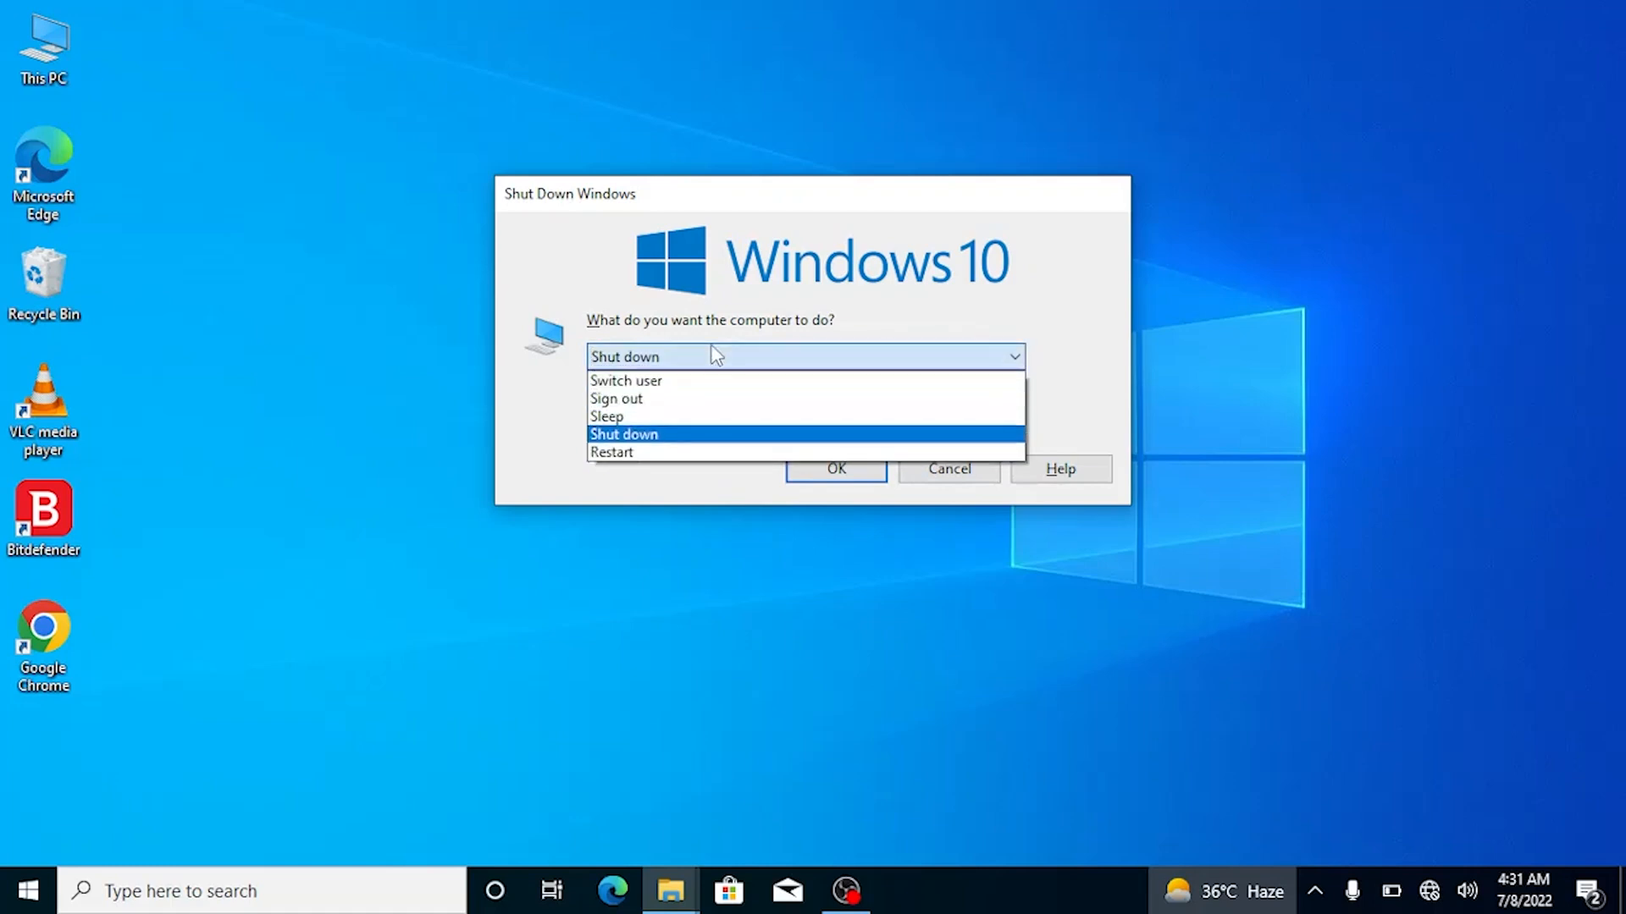
click(623, 433)
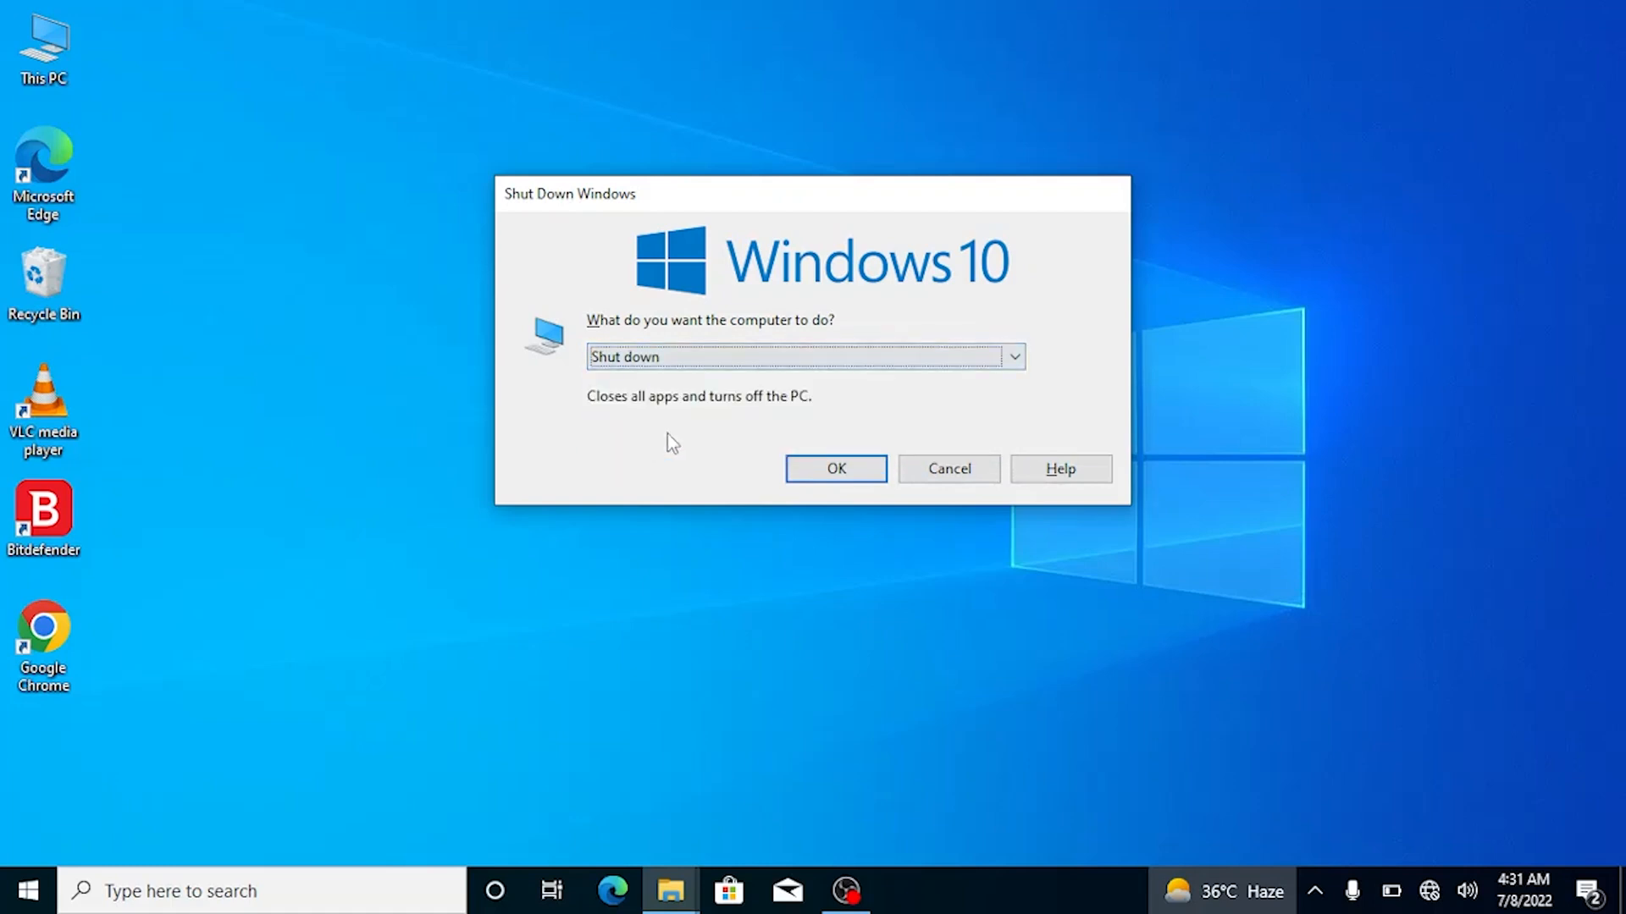
mouse_move(834, 469)
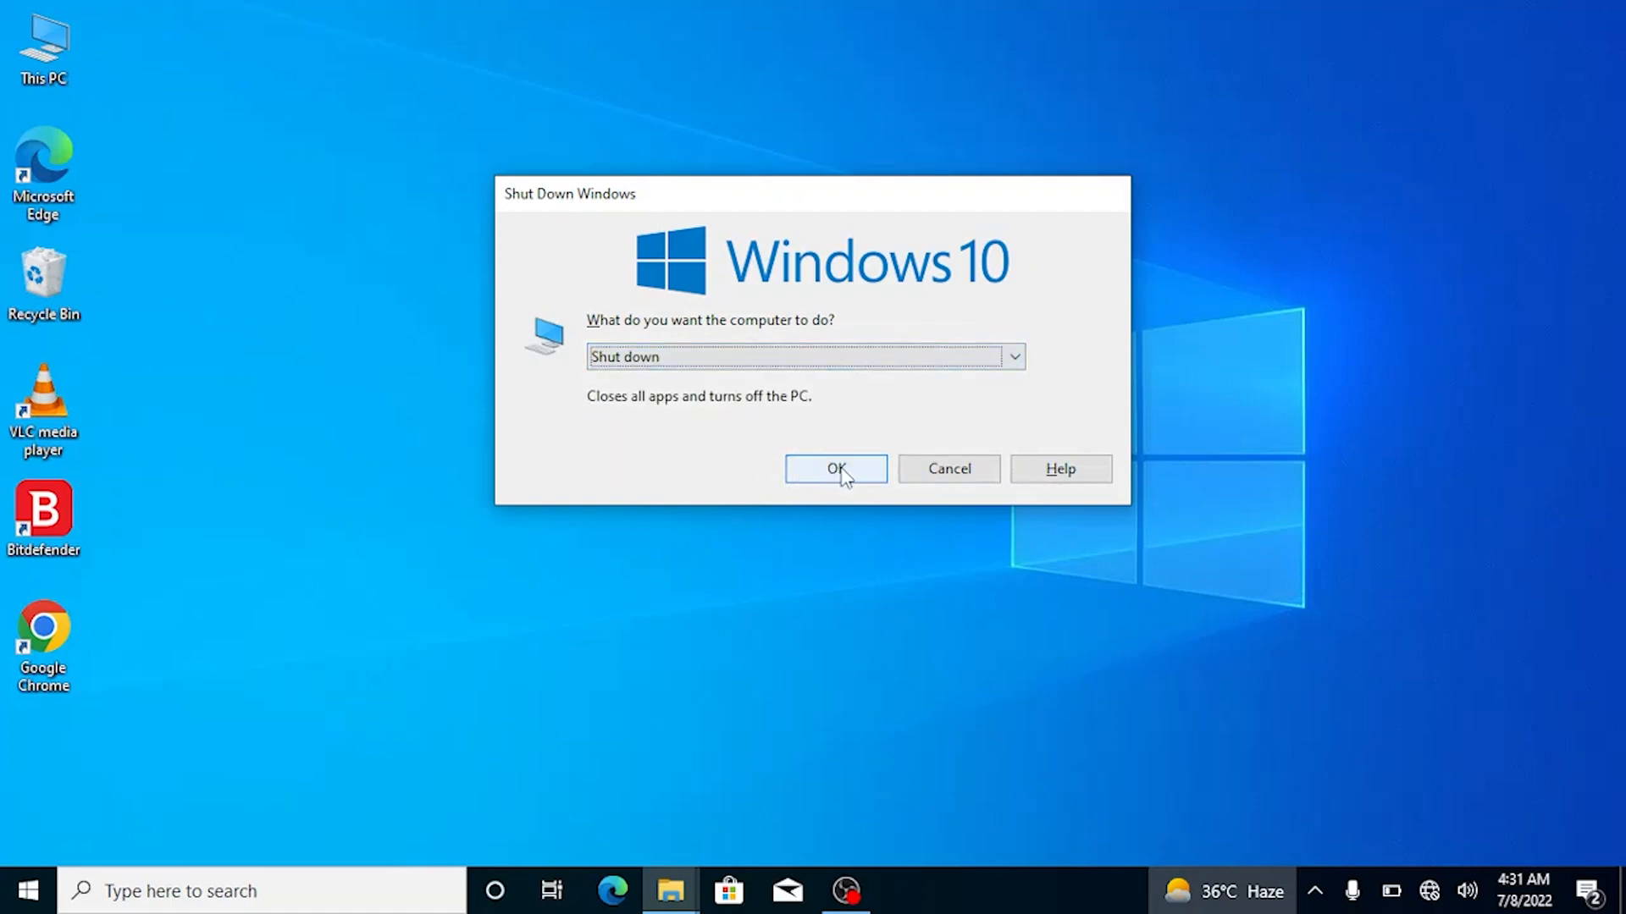
click(835, 469)
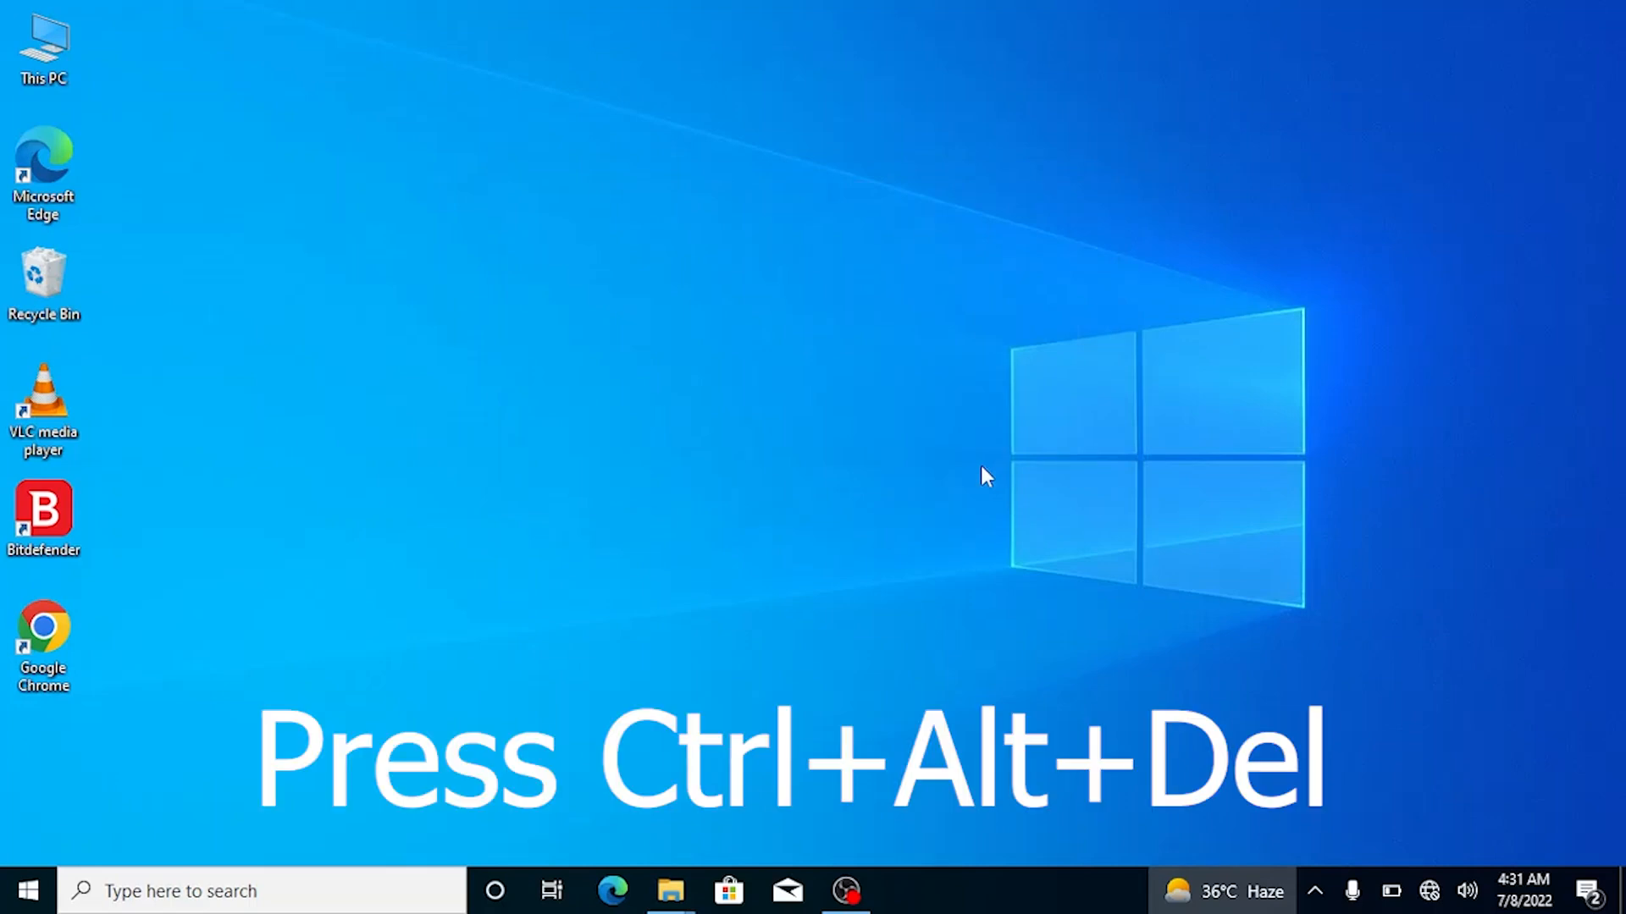
Bring up the Ctrl+Alt+Del security screen with sign-out, Task Manager and power choices
key(ctrl+alt+delete)
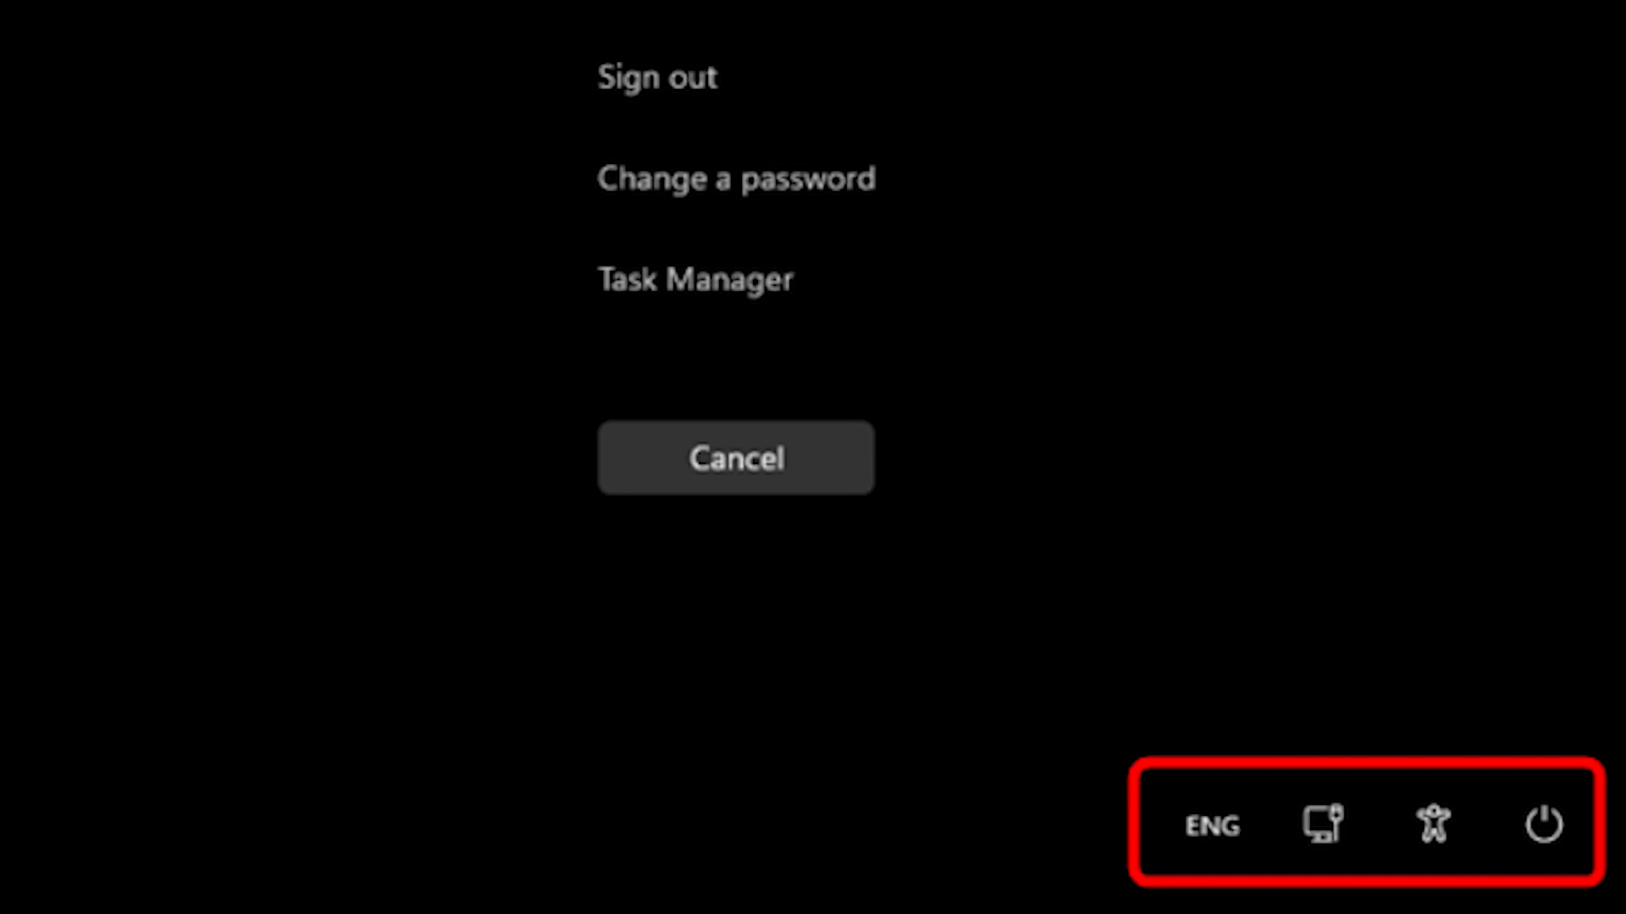